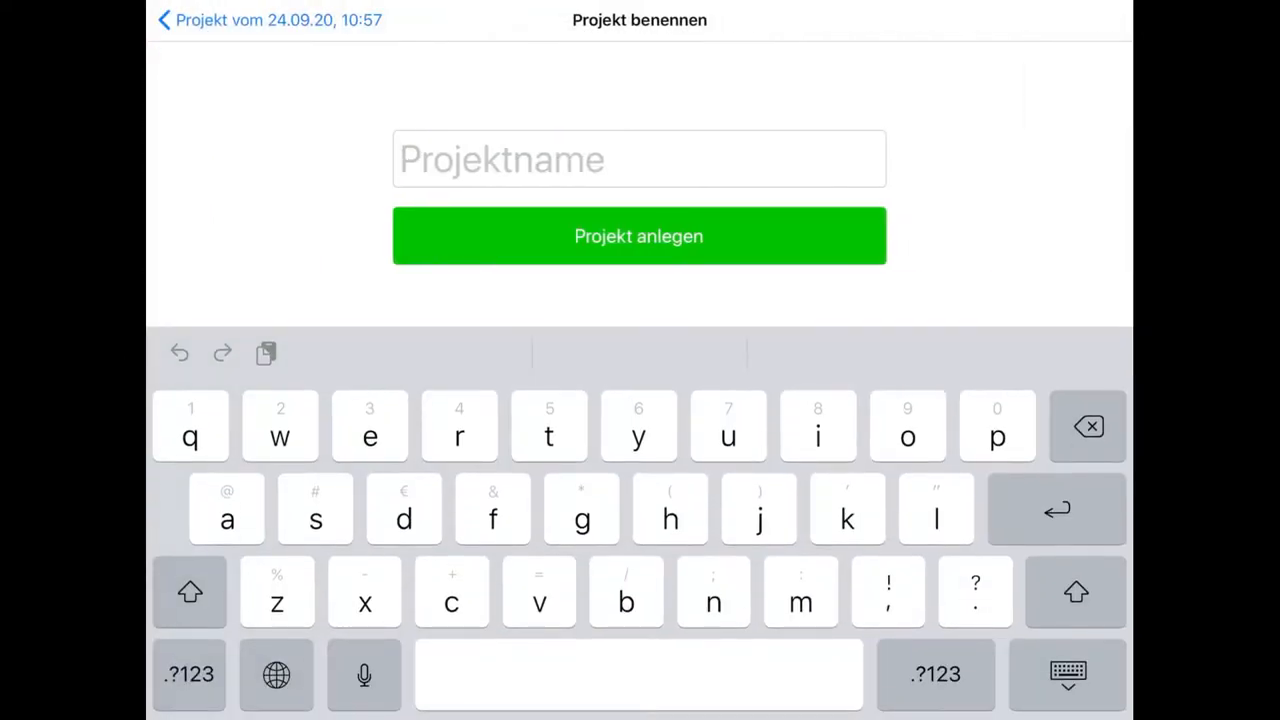
Create the project 'mistake' with the tennis-ball drop video
type("mis")
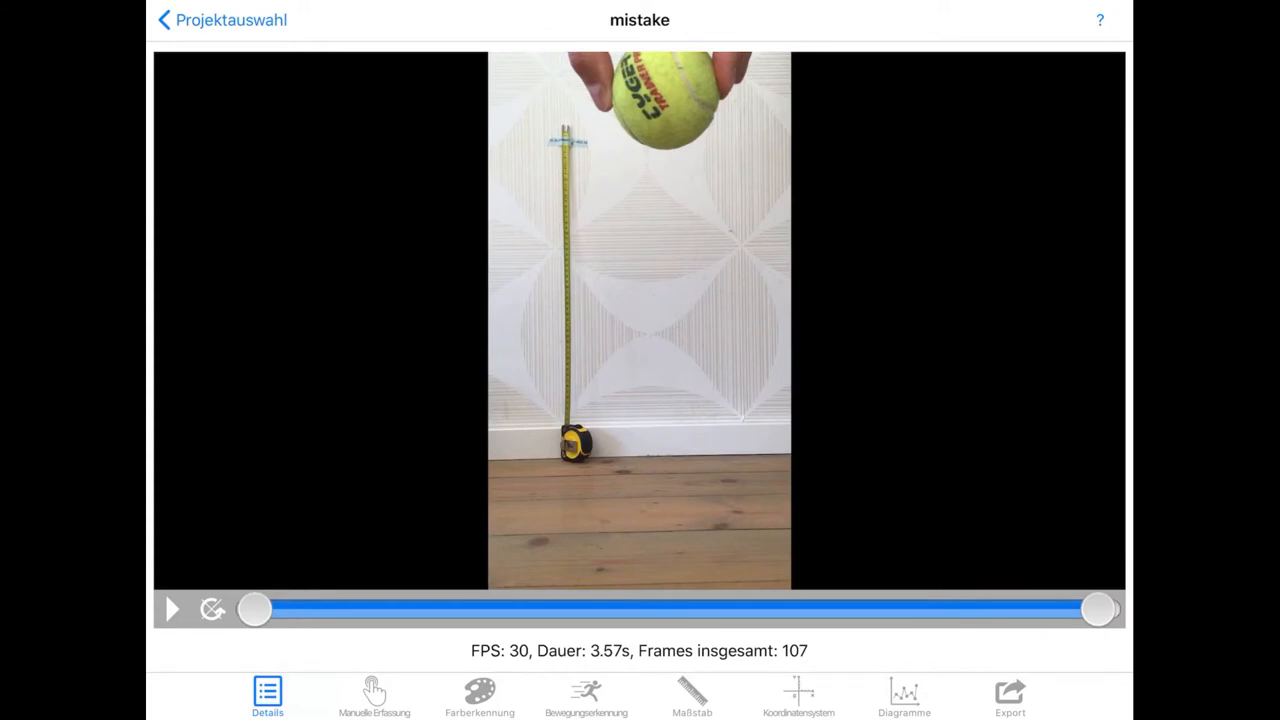
Trim the clip to start before the drop and manually mark the ball's position
left_click(171, 608)
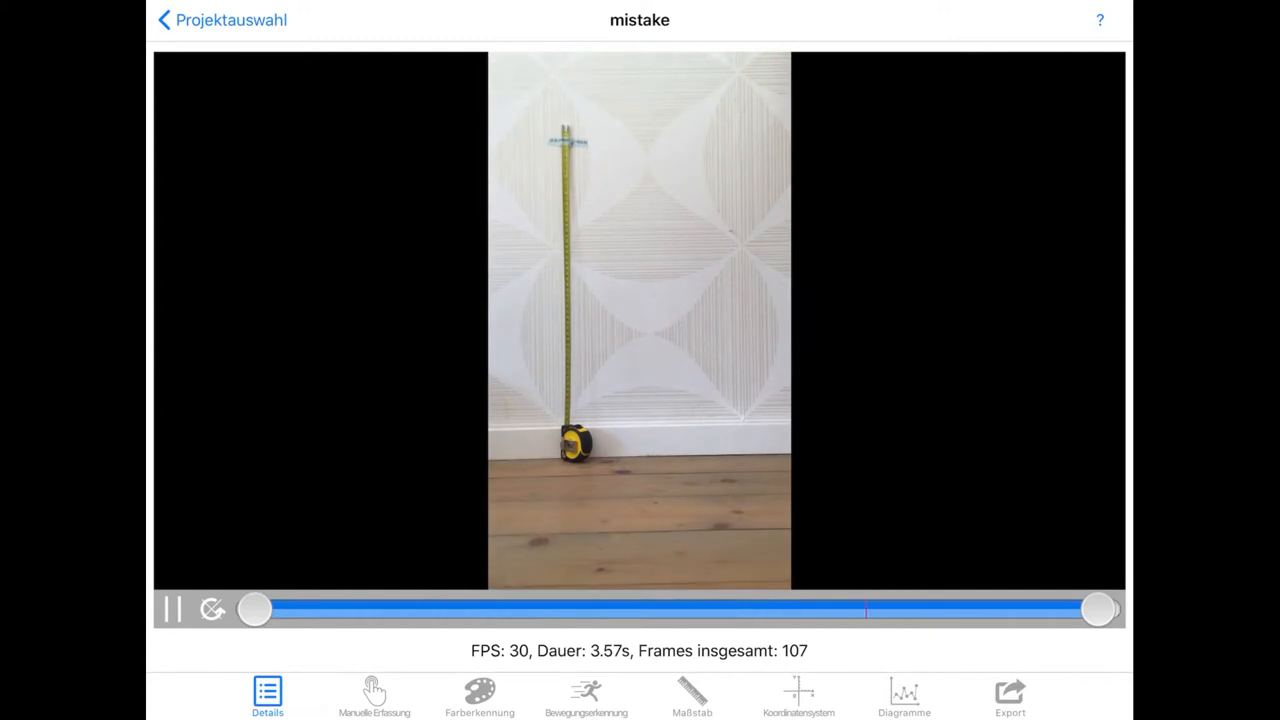
left_click(171, 609)
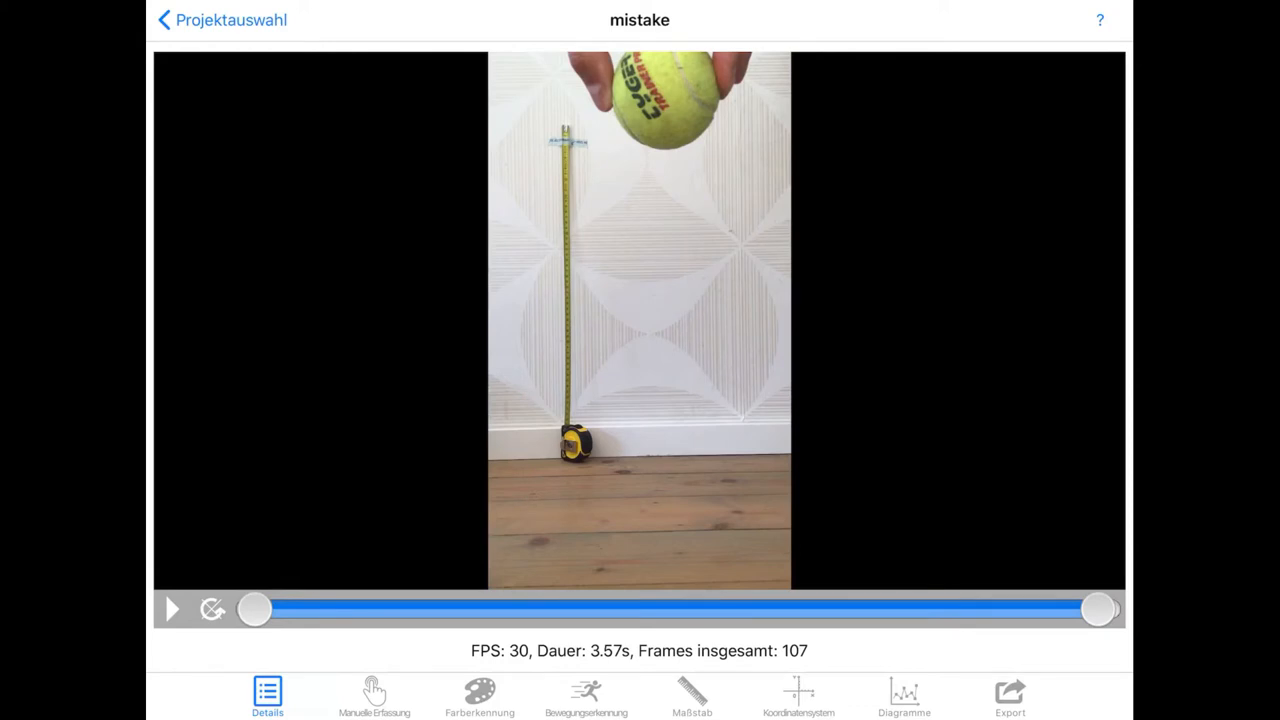
left_click_drag(255, 609, 495, 609)
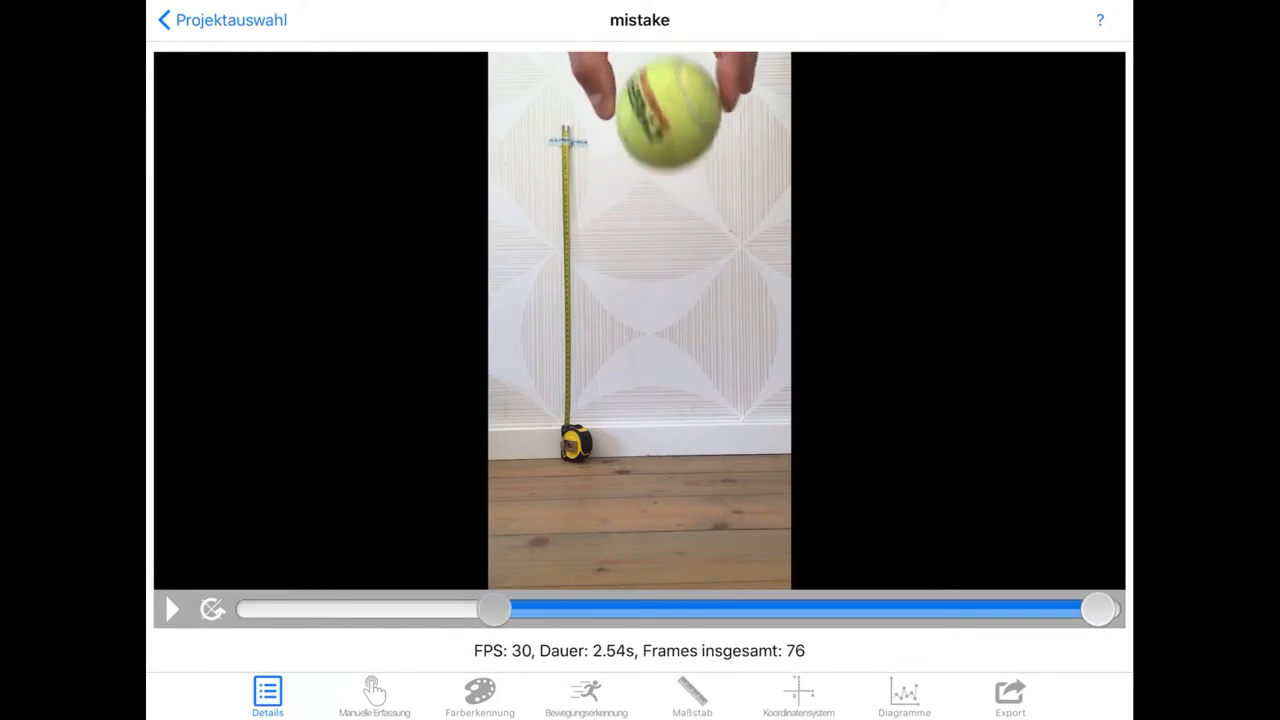
left_click(374, 697)
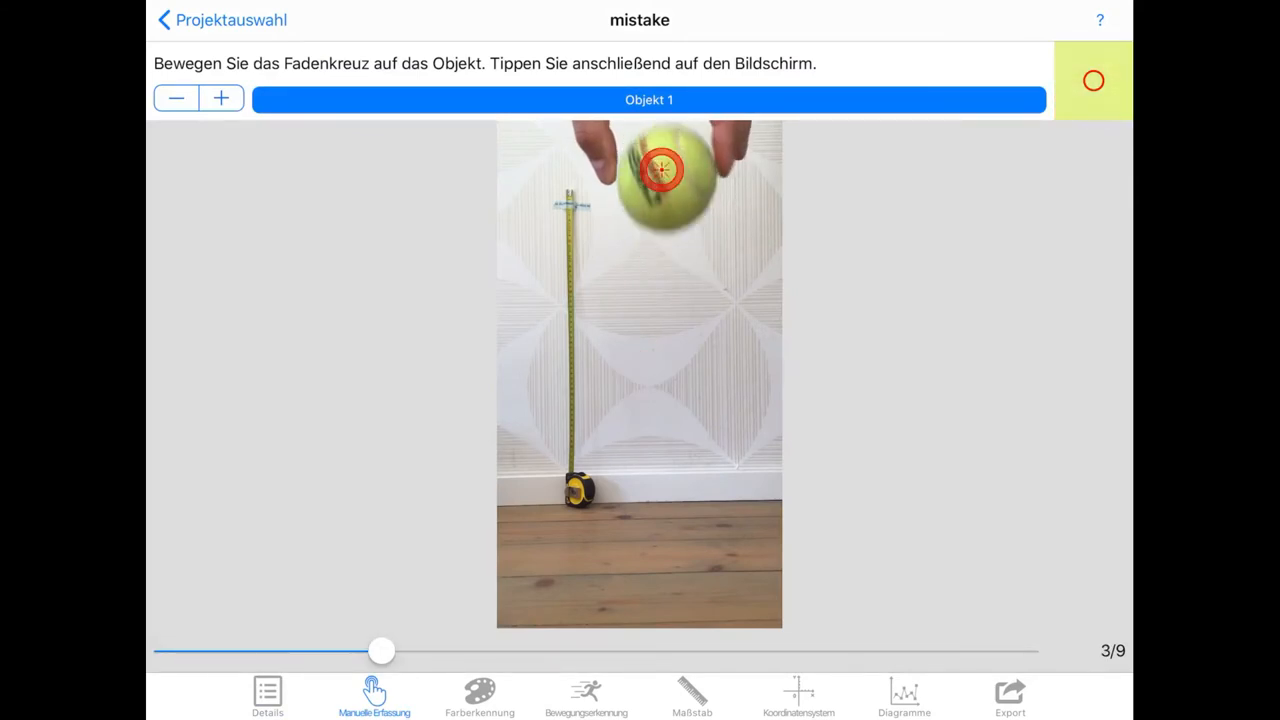
left_click_drag(380, 651, 1025, 651)
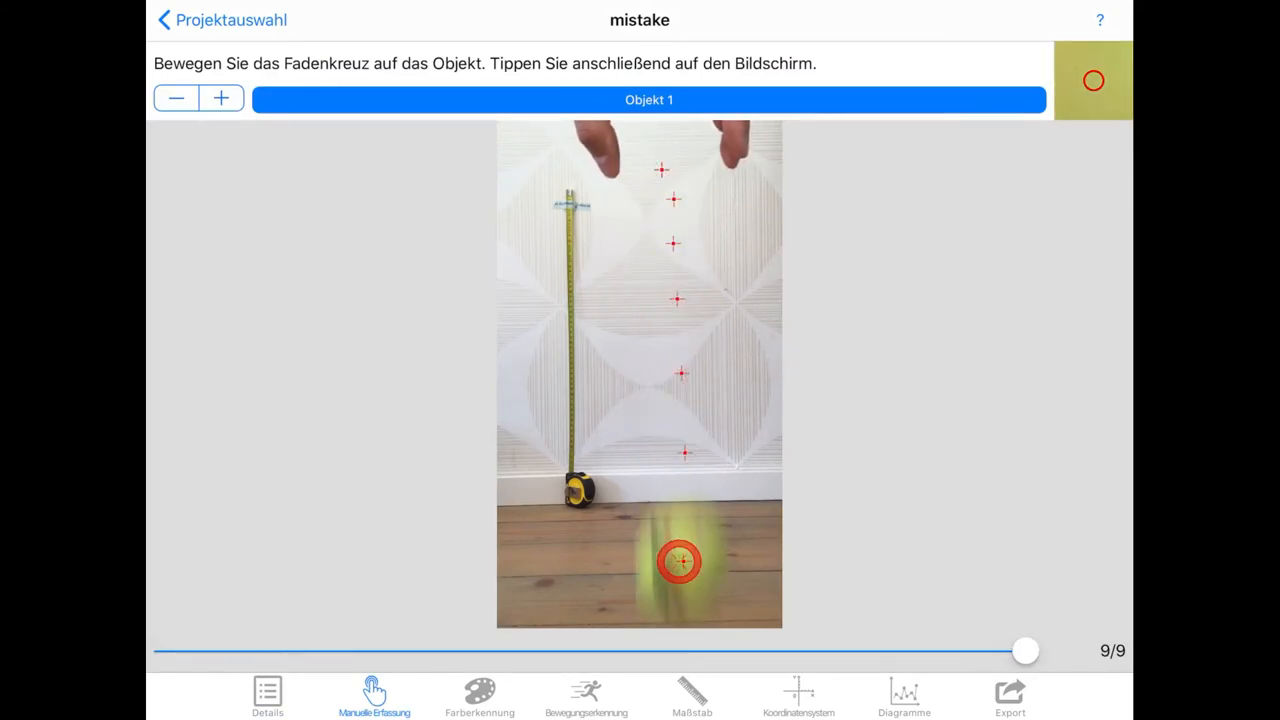
Set the scale, place the axis origin on the floor, and show graphs with lines
left_click(691, 697)
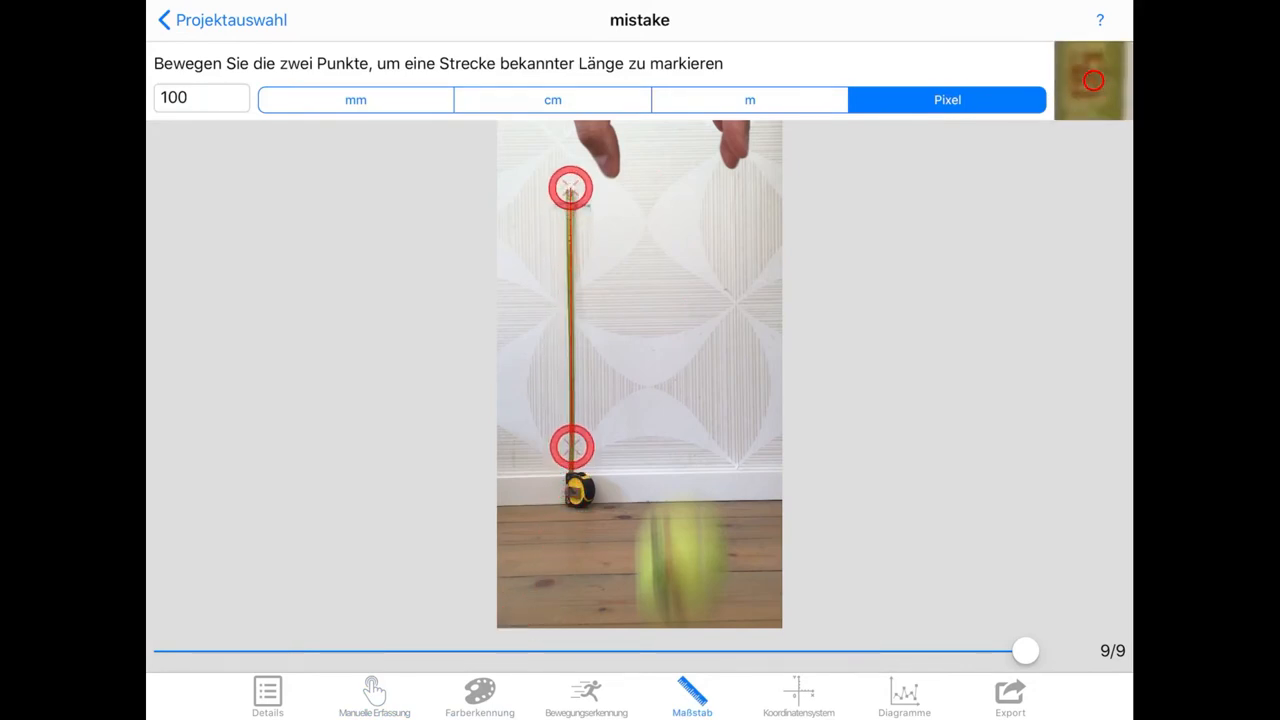
left_click(799, 697)
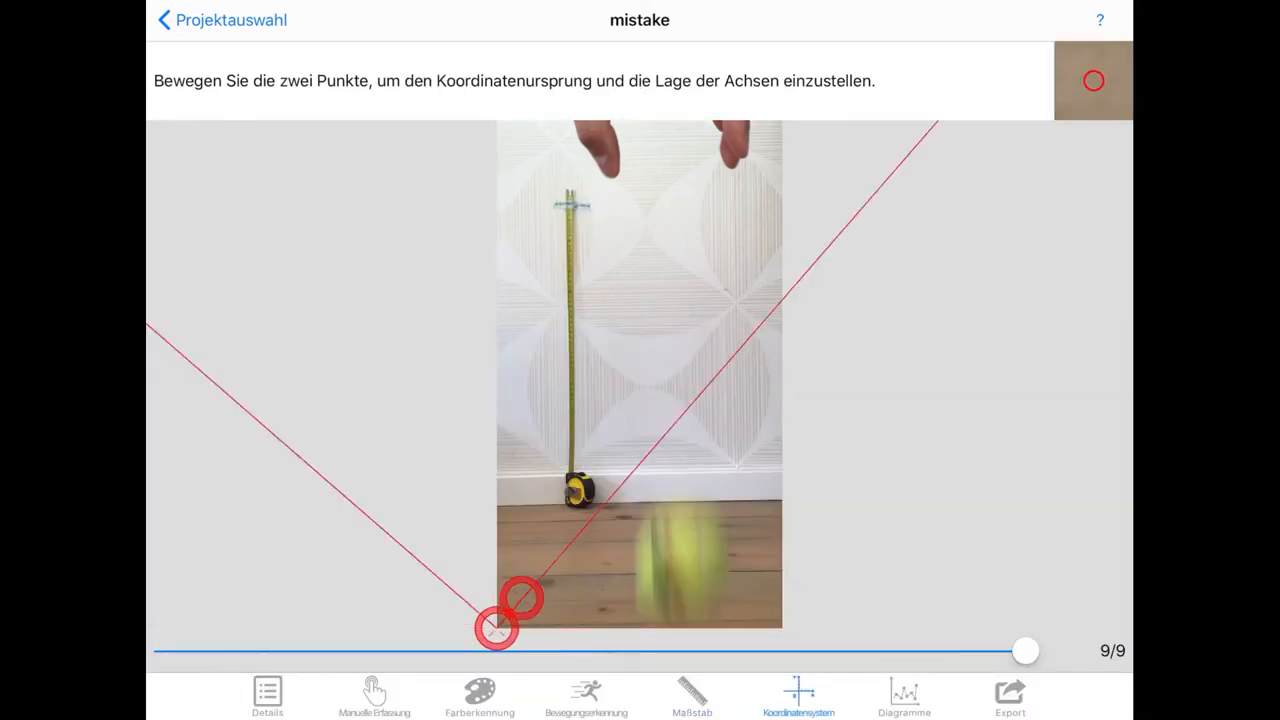
left_click_drag(1025, 650, 166, 650)
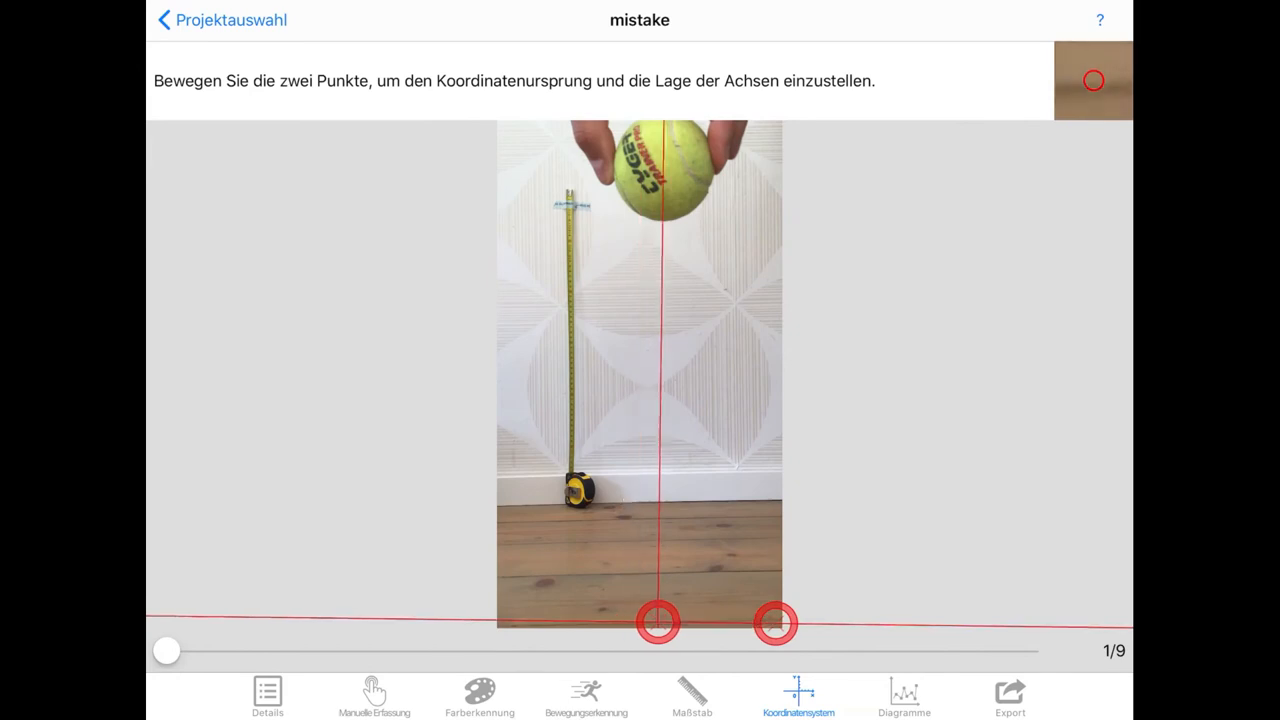
left_click(903, 697)
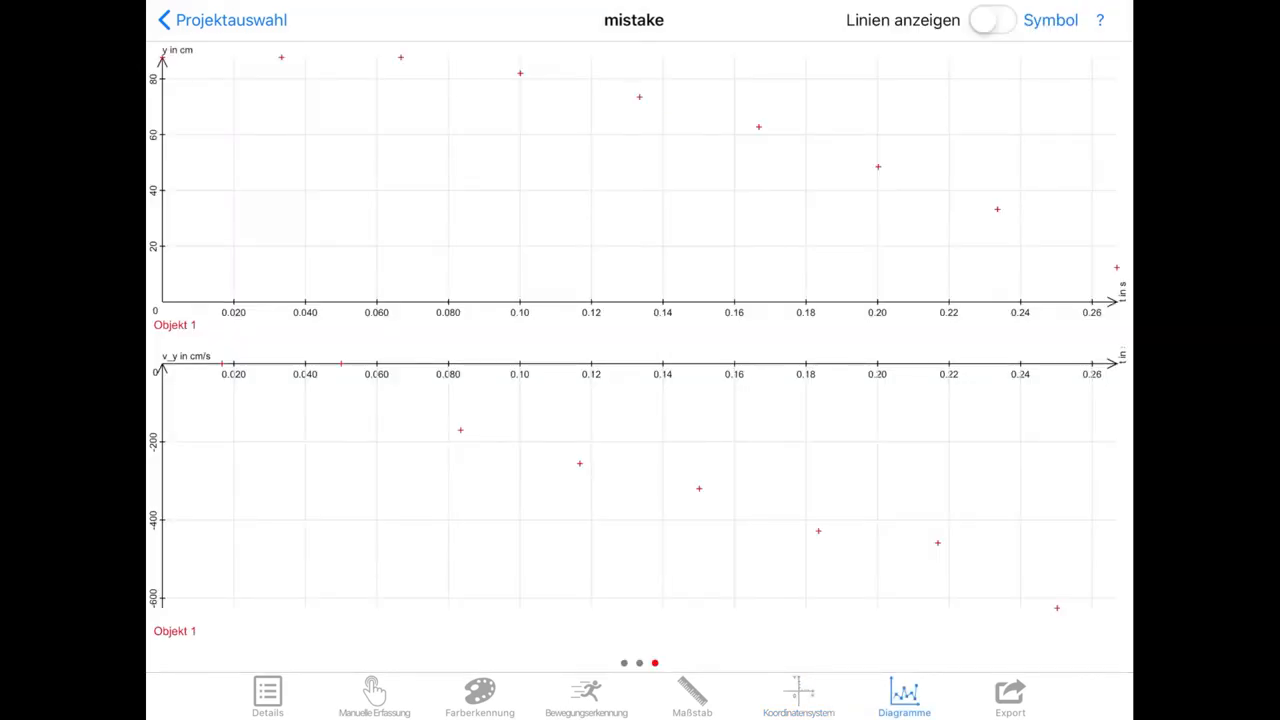
left_click(991, 20)
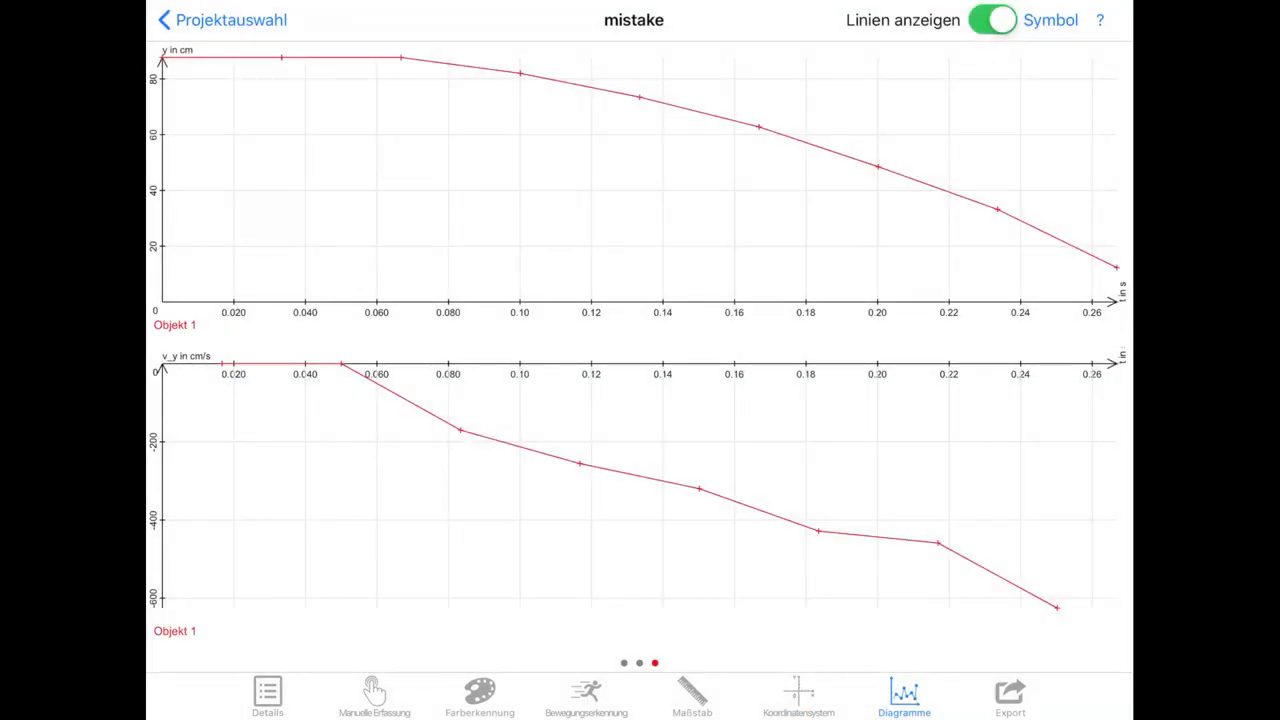